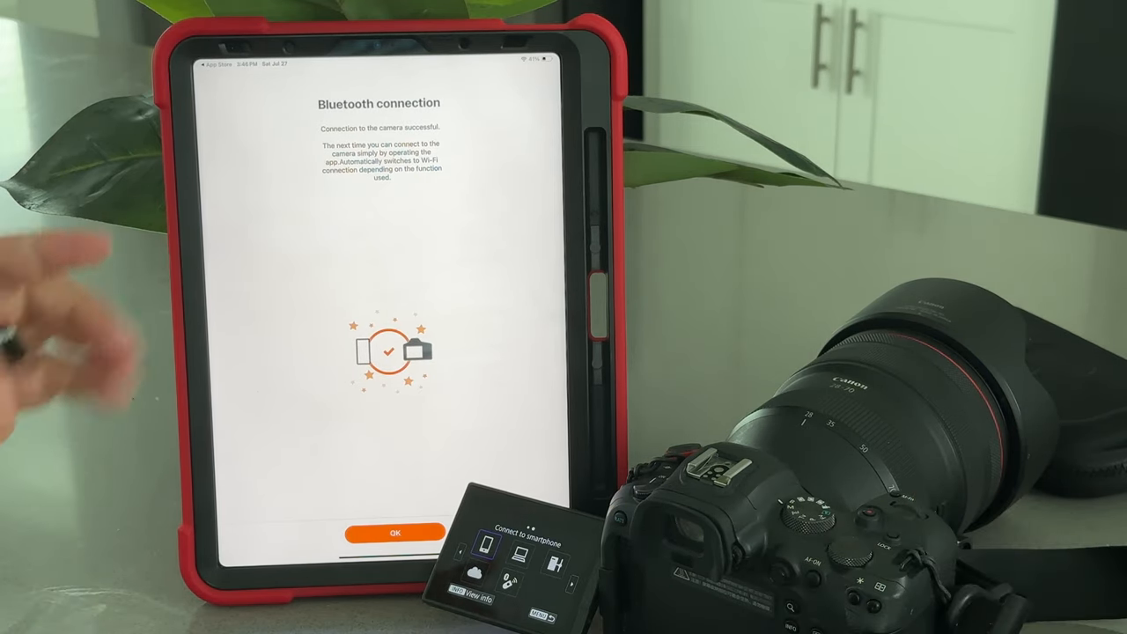
Confirm the Bluetooth pairing with R6_ABL_1 to reach the app's home screen
{"action": "left_click", "coordinate": [394, 533]}
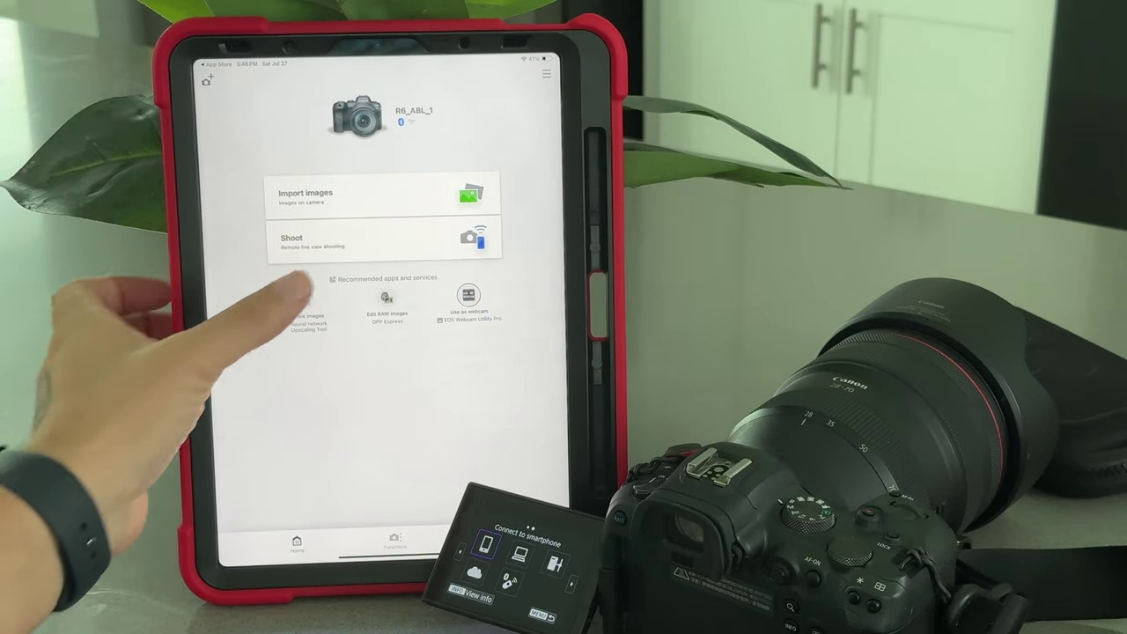
{"action": "left_click", "coordinate": [383, 241]}
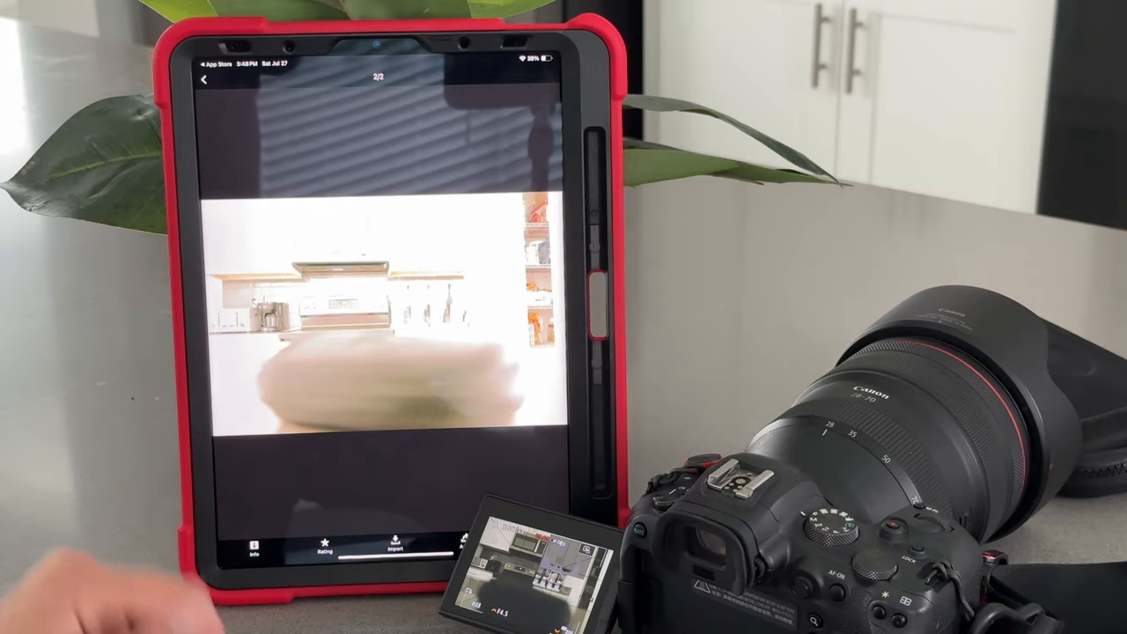
Close the full-size second photo to see both Jul 27, 2024 thumbnails
{"action": "left_click", "coordinate": [205, 79]}
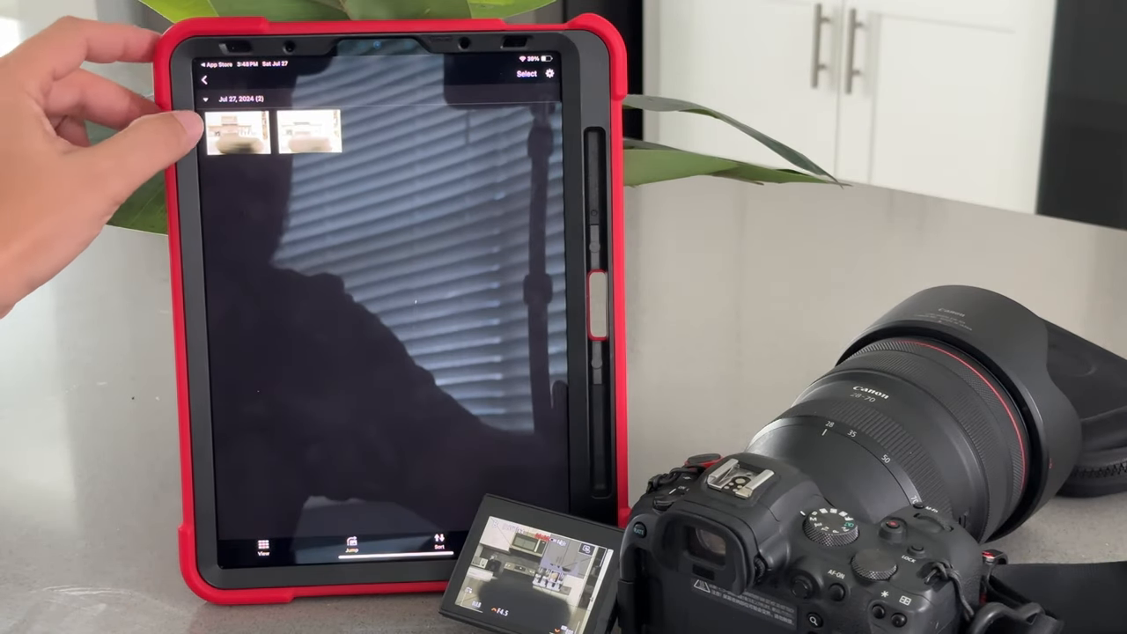